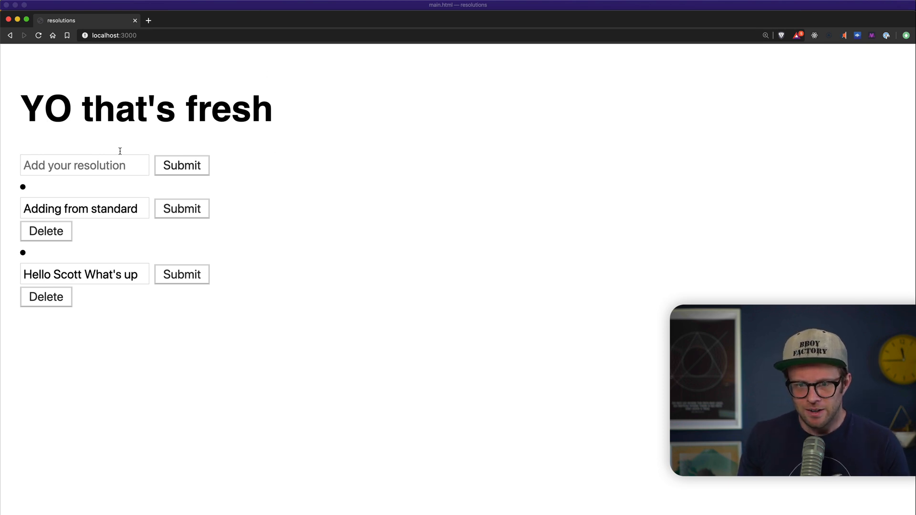
pyautogui.moveTo(318, 137)
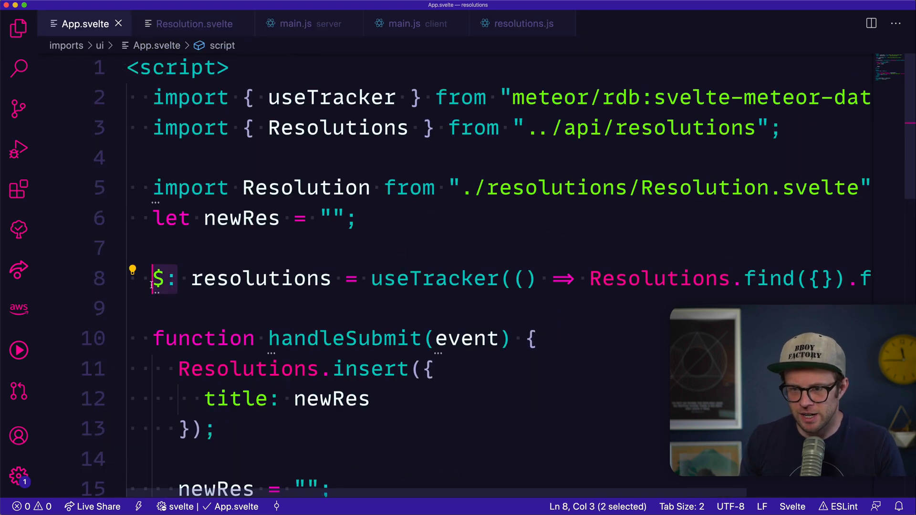
# Place the cursor in .meteor/packages to add a new line after static-html
pyautogui.doubleClick(260, 278)
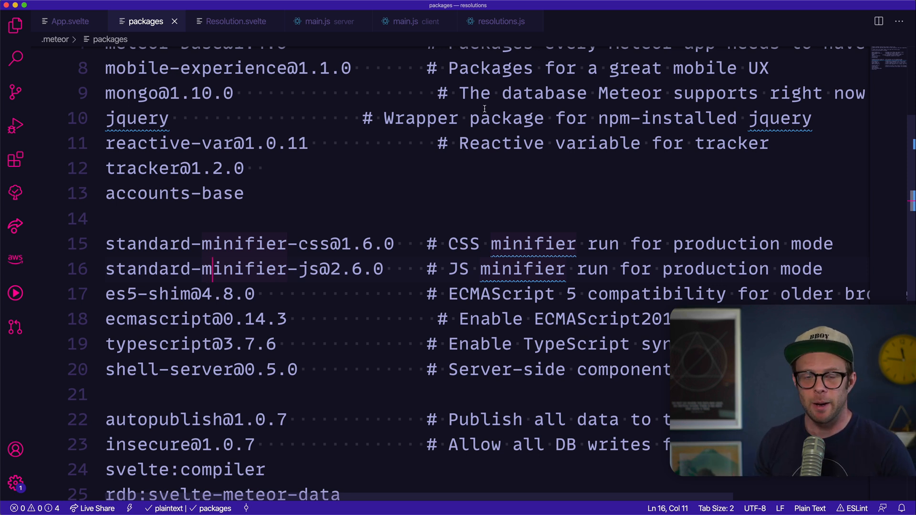
pyautogui.moveTo(366, 231)
pyautogui.write('static-html')
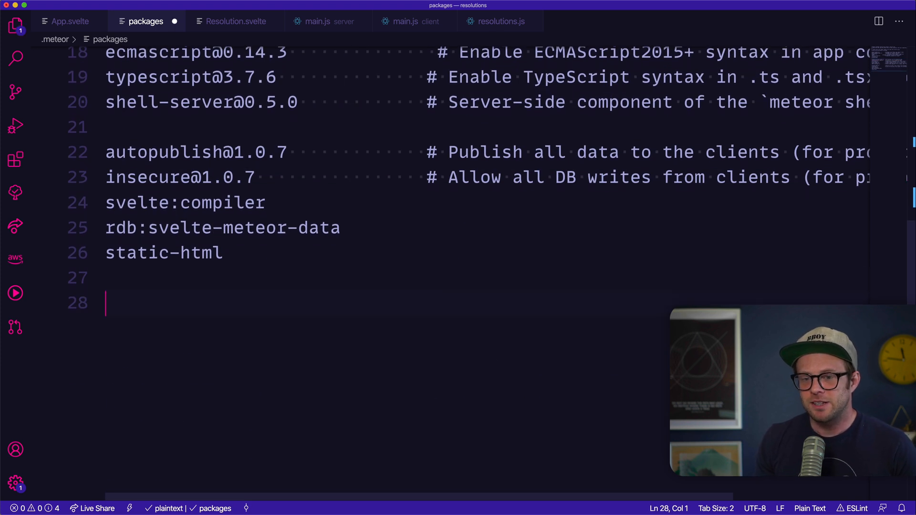
# Show the Explorer, expand the .meteor folder and select its packages file
pyautogui.click(15, 24)
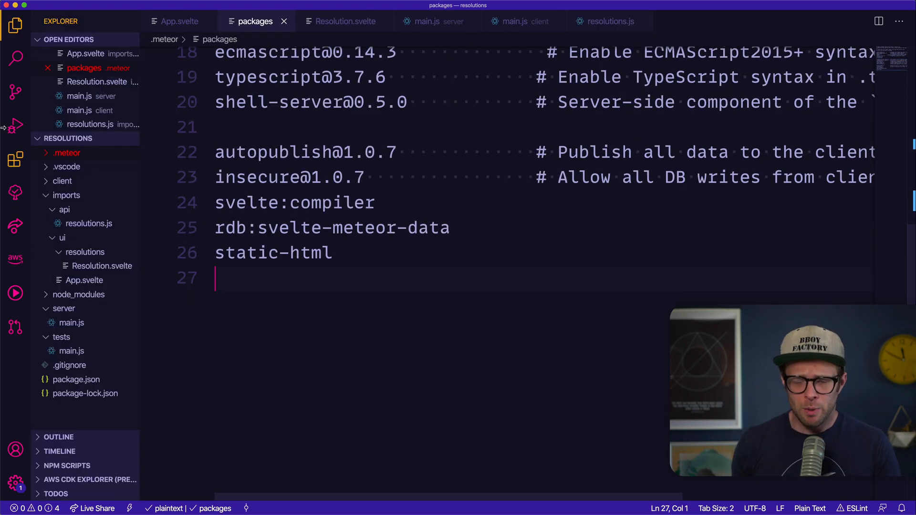
pyautogui.click(67, 152)
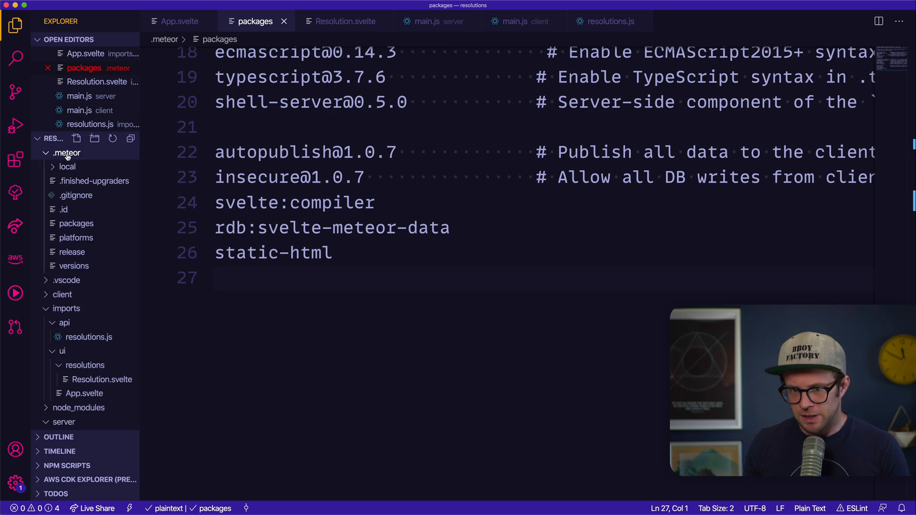
pyautogui.click(77, 223)
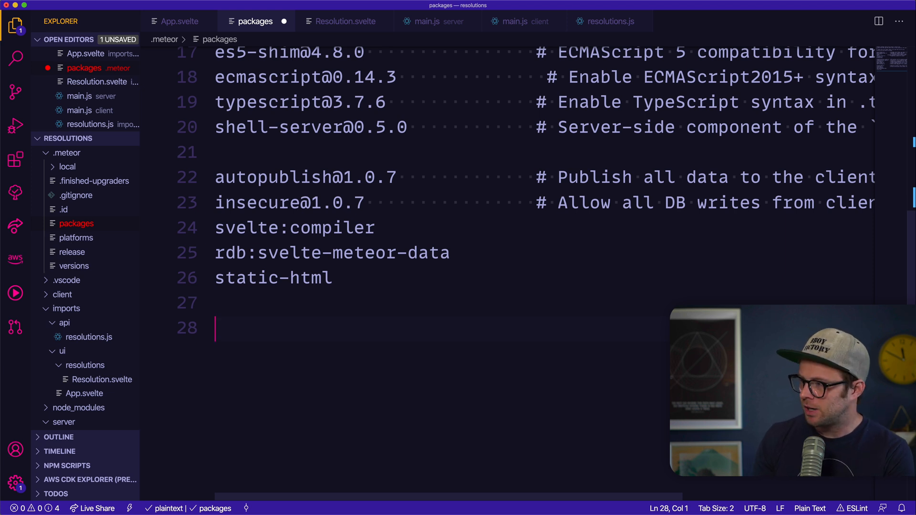
# Enter levelup:svelte-accounts-ui on line 28 of the packages list
pyautogui.write('l')
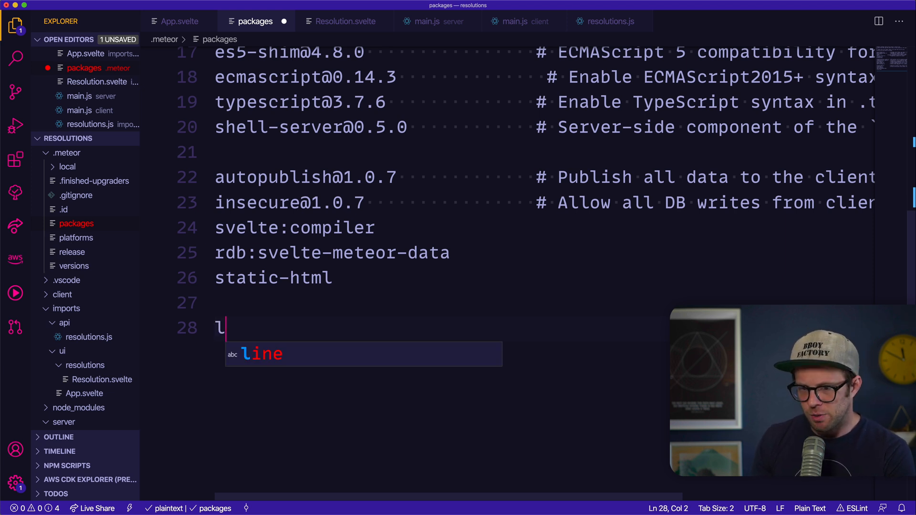
pyautogui.write('evelup:')
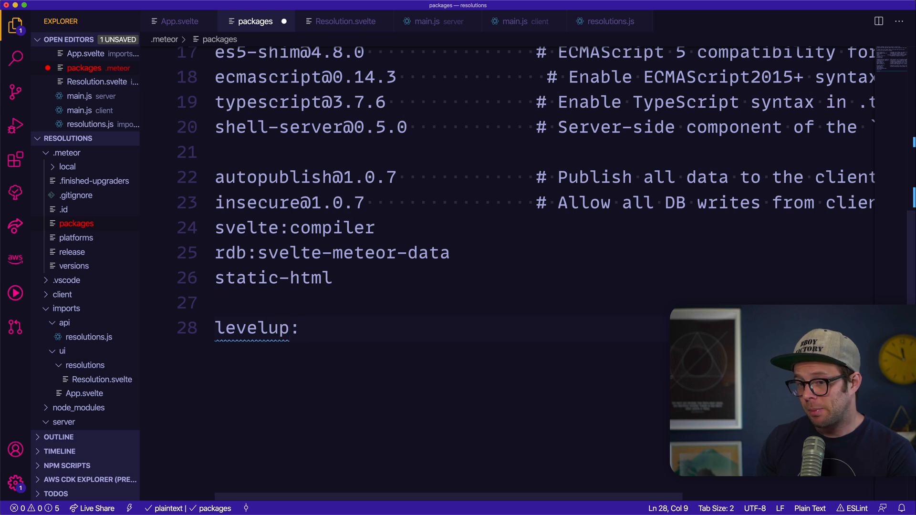
pyautogui.write('svelt')
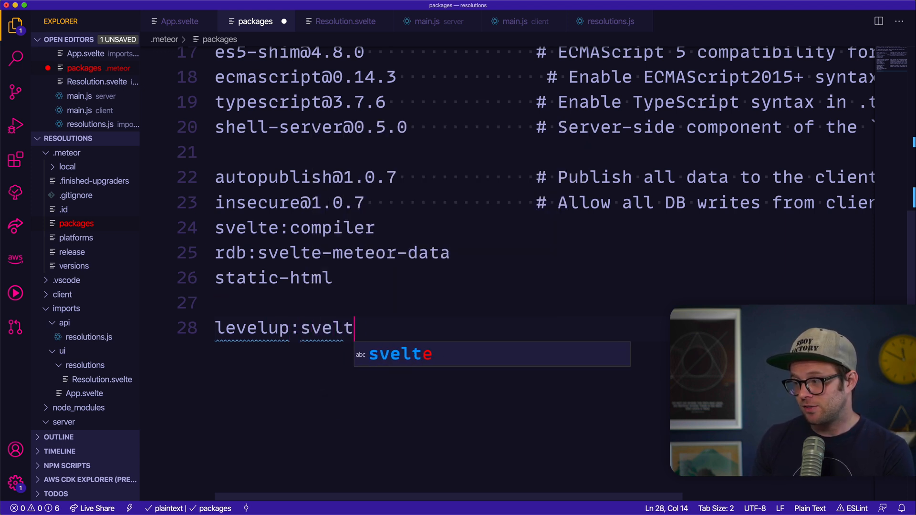
pyautogui.write('e-accounts')
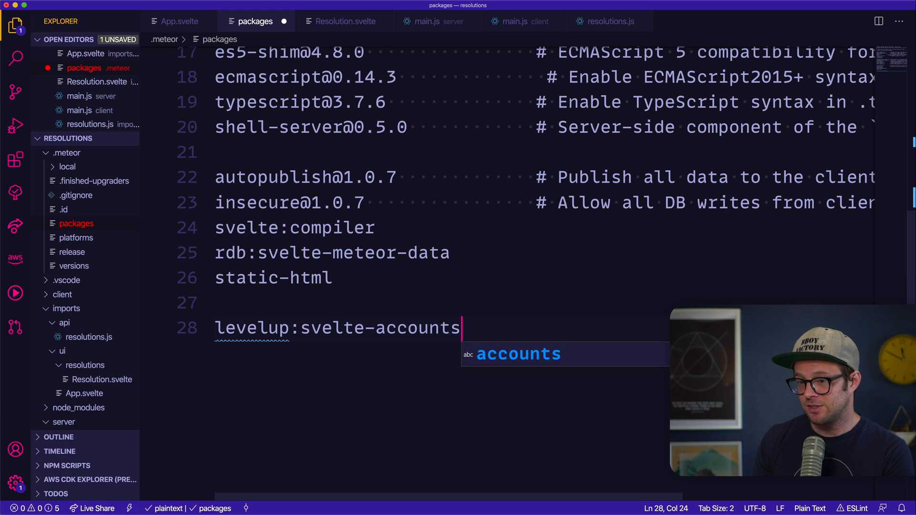
pyautogui.write('-ui')
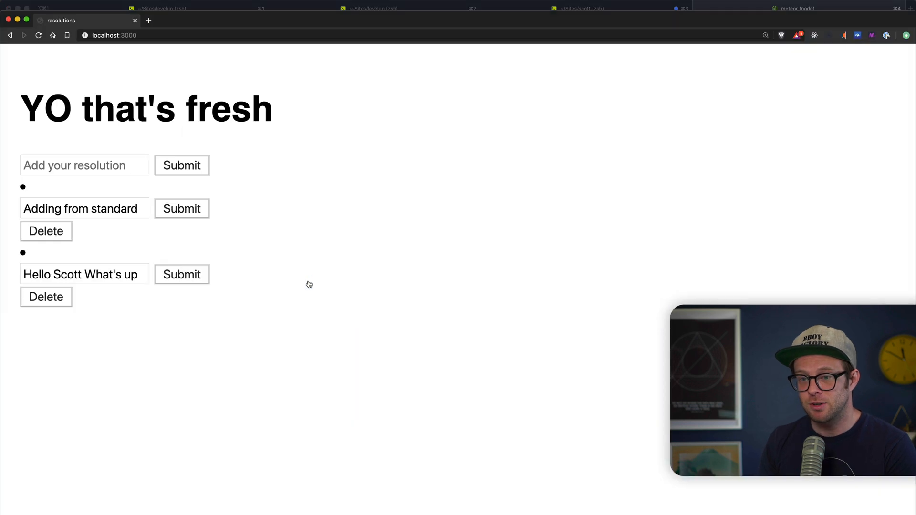
pyautogui.moveTo(502, 135)
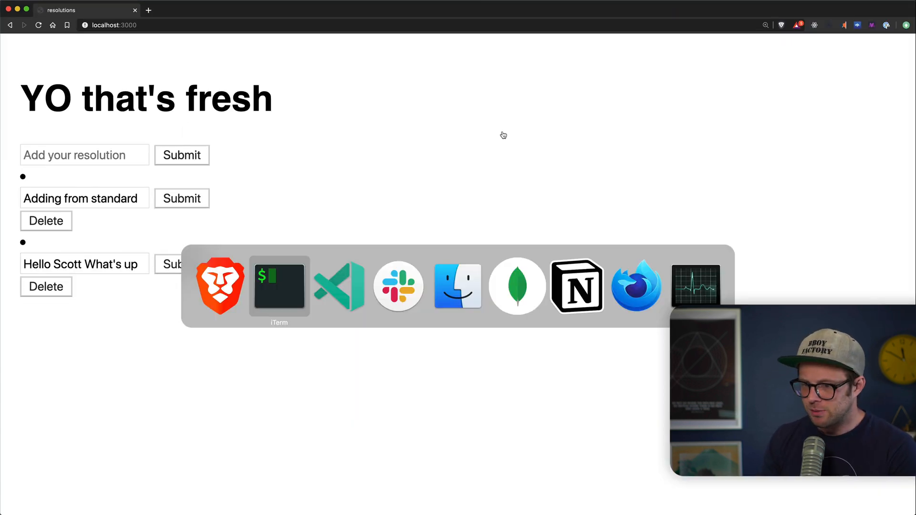
# Leave the resolutions app in Brave and return to the packages file in VS Code
pyautogui.click(339, 286)
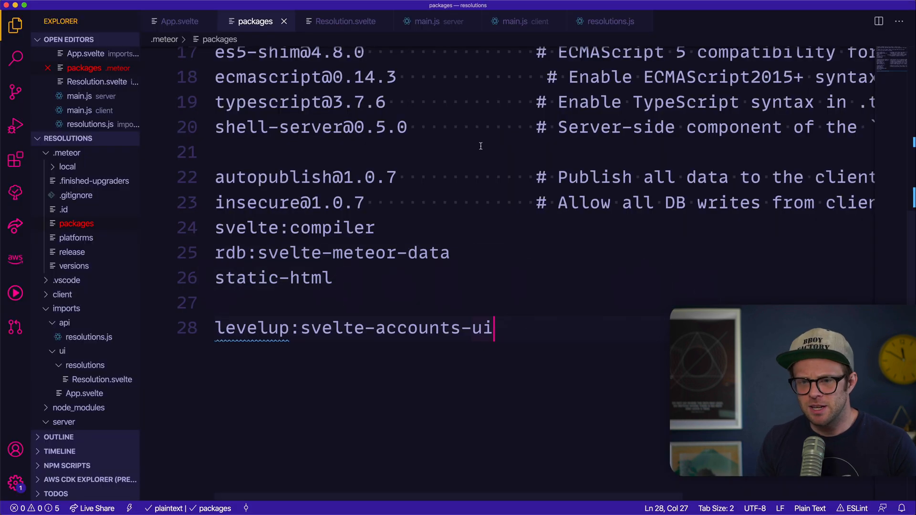
# In App.svelte, add import { LoginWindow } from "meteor/levelup:svelte-accounts-ui"
pyautogui.click(344, 21)
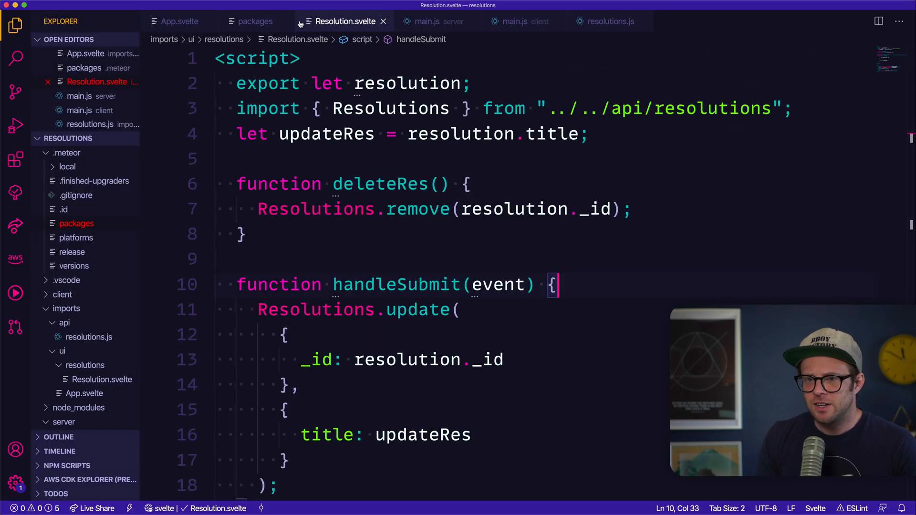
pyautogui.click(178, 21)
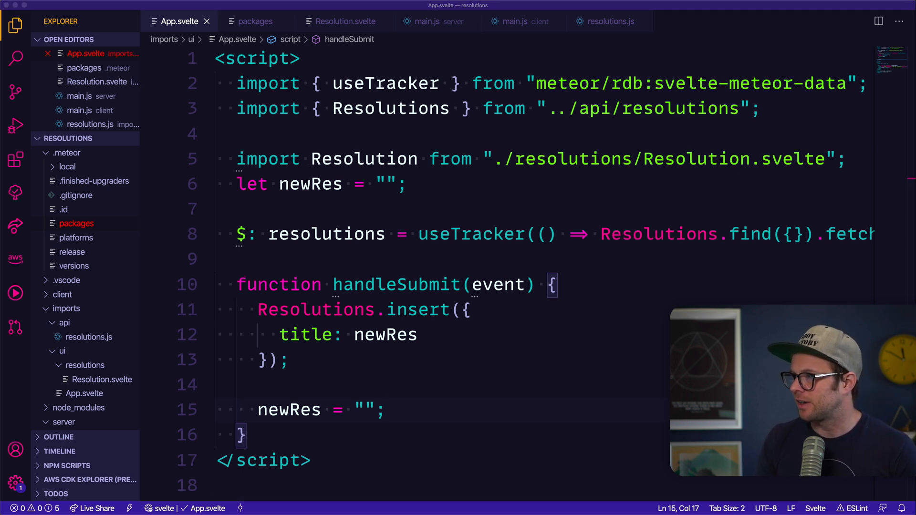
pyautogui.write('import {')
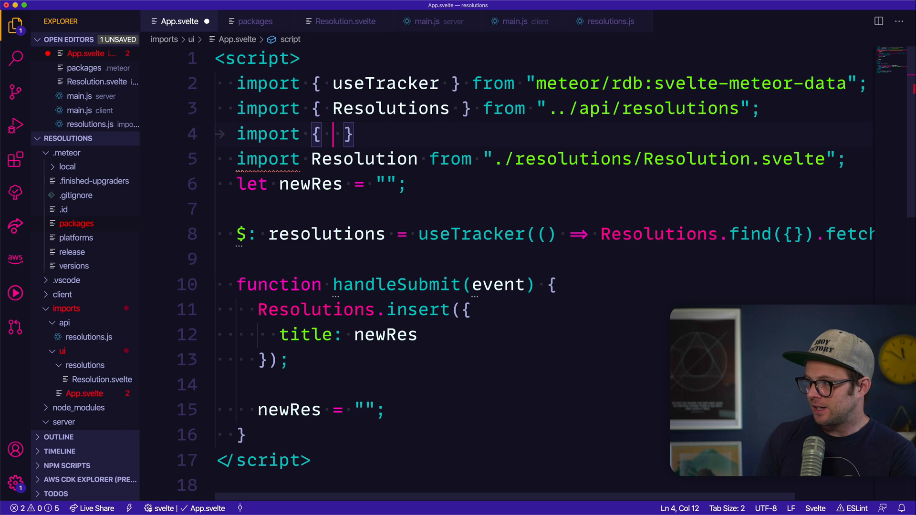
pyautogui.write('LoginWindow')
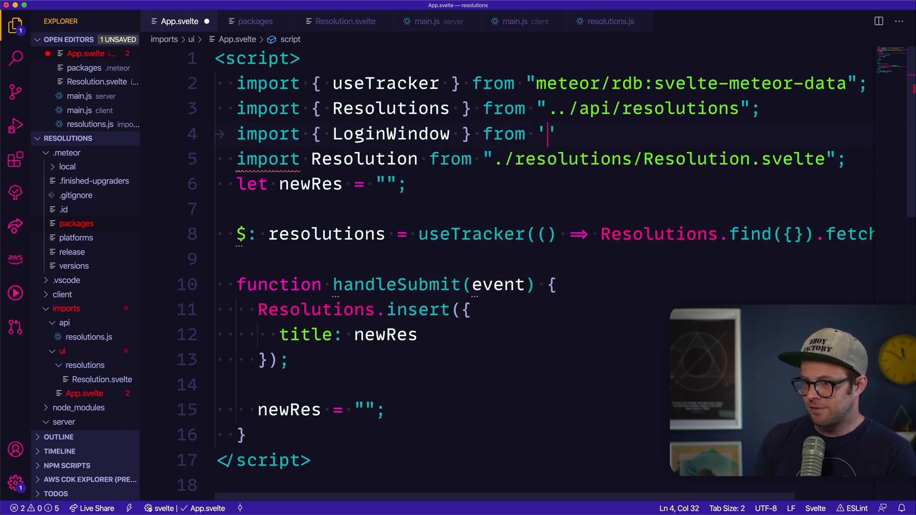
pyautogui.write('mete')
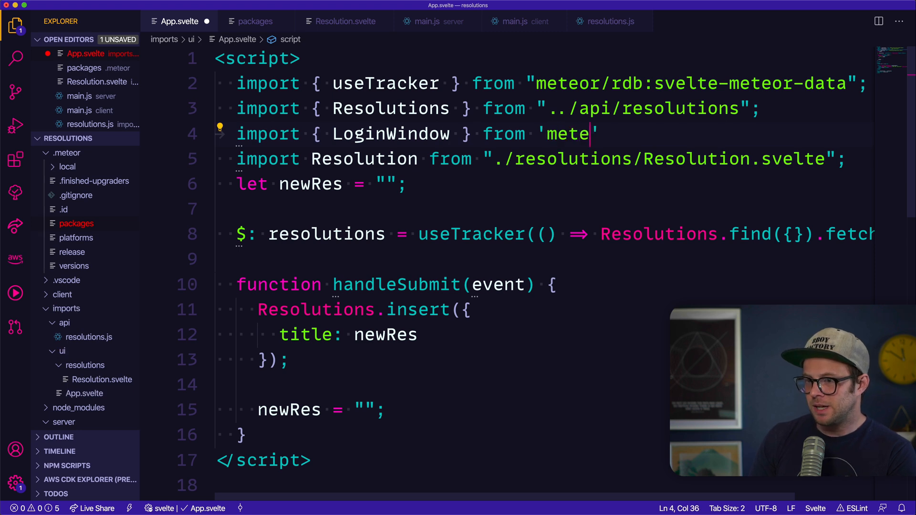
pyautogui.write('or')
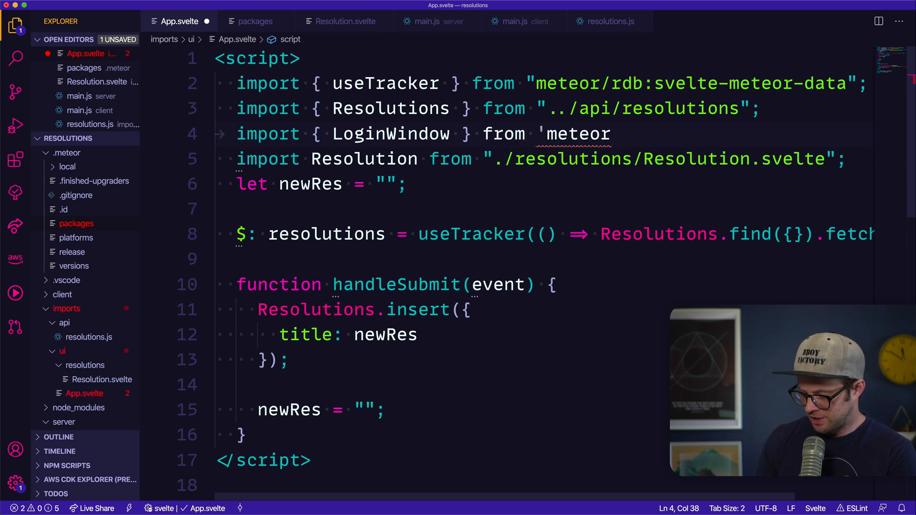
pyautogui.write('/levelup')
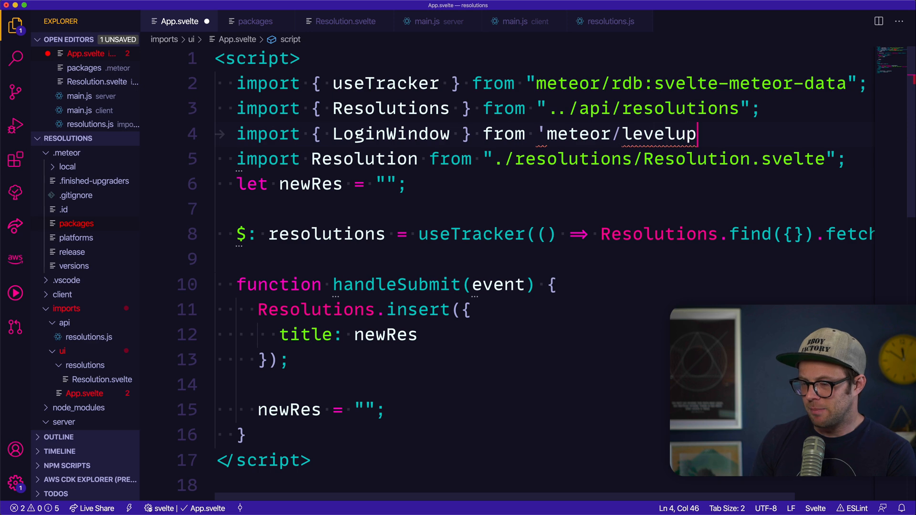
pyautogui.write(':svelte')
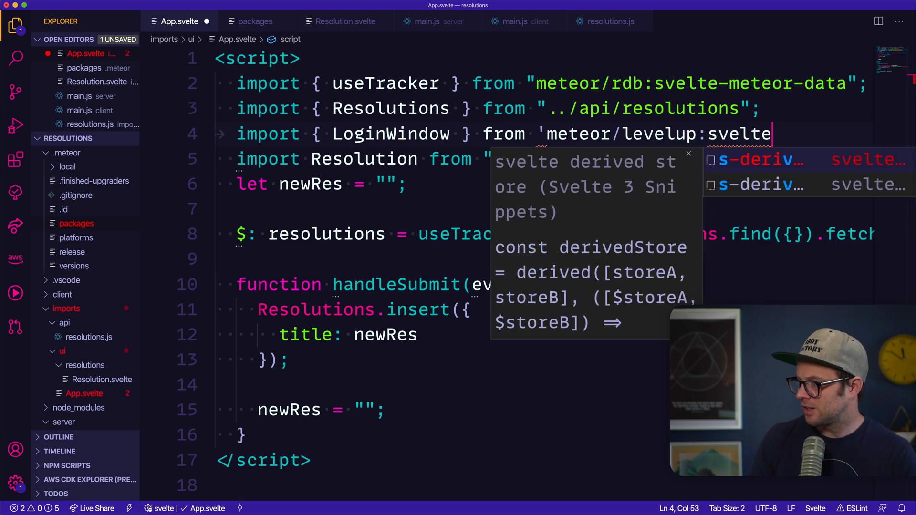
pyautogui.write('-accounts-ui";')
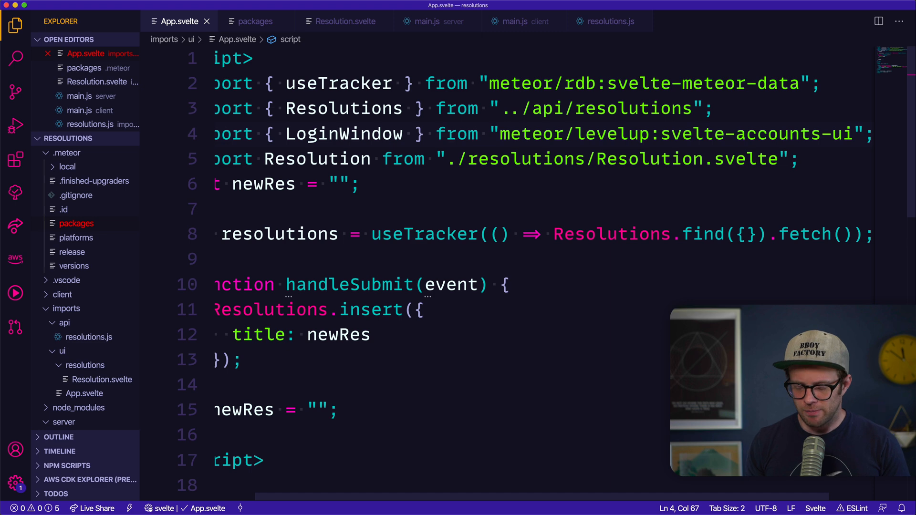
# Copy the LoginWindow name and add <LoginWindow /> on the line under the h1
pyautogui.hscroll(-3)
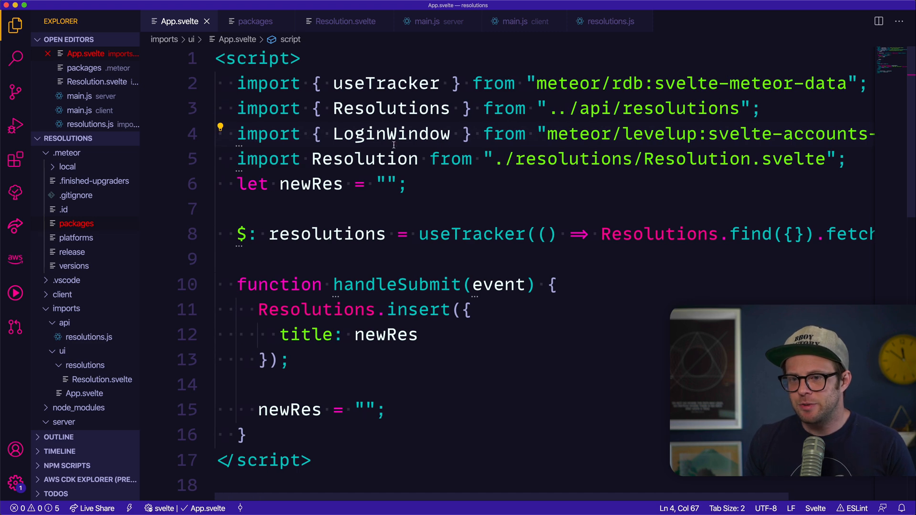
pyautogui.doubleClick(391, 133)
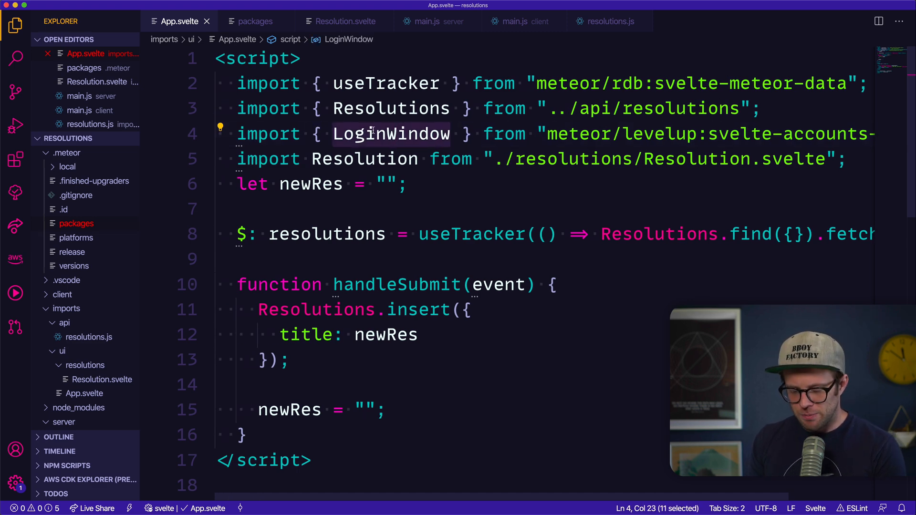
pyautogui.scroll(-3)
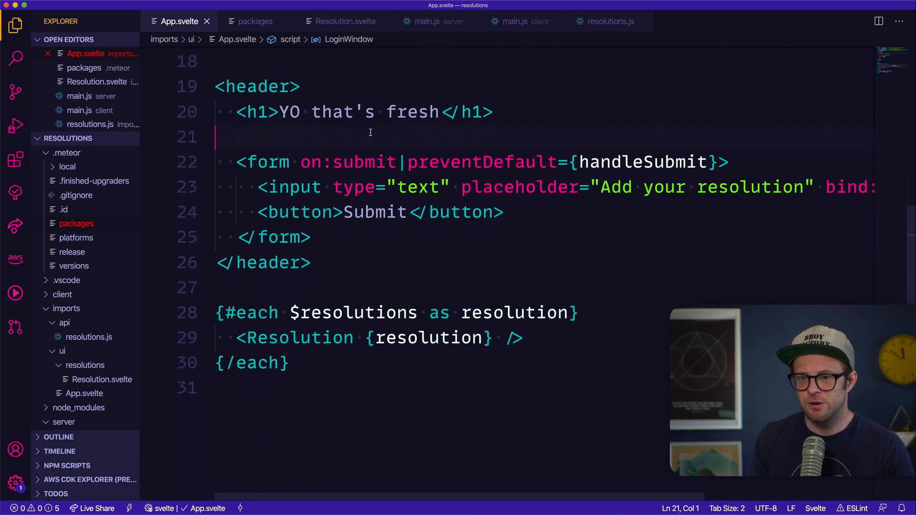
pyautogui.write('<')
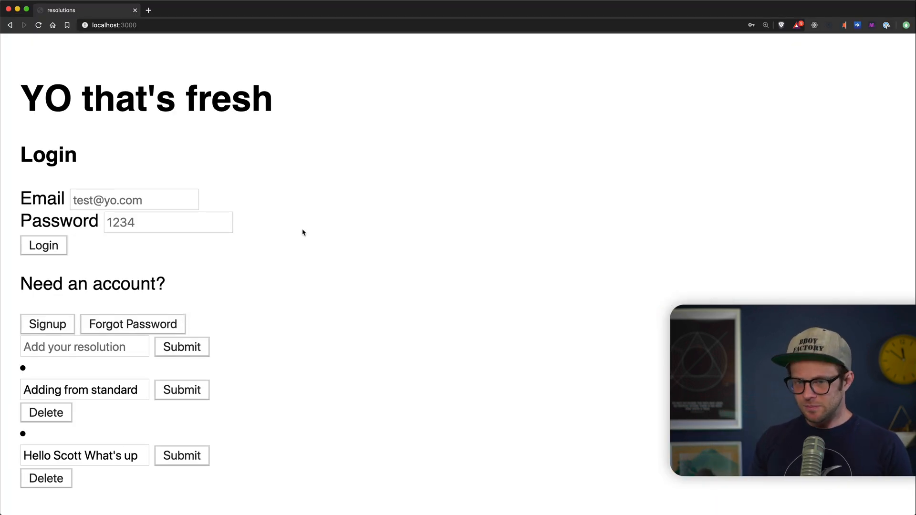
# Inspect the login page to bring up Brave's developer tools
pyautogui.rightClick(303, 232)
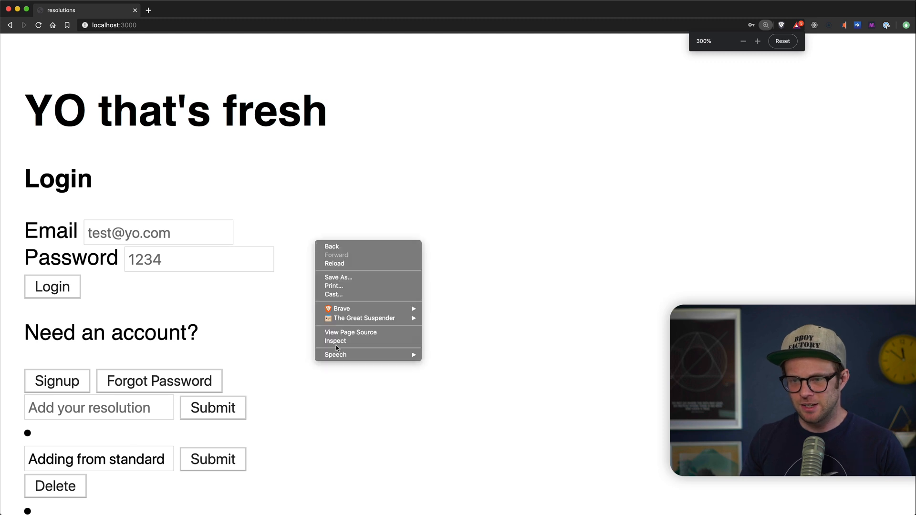
pyautogui.click(336, 342)
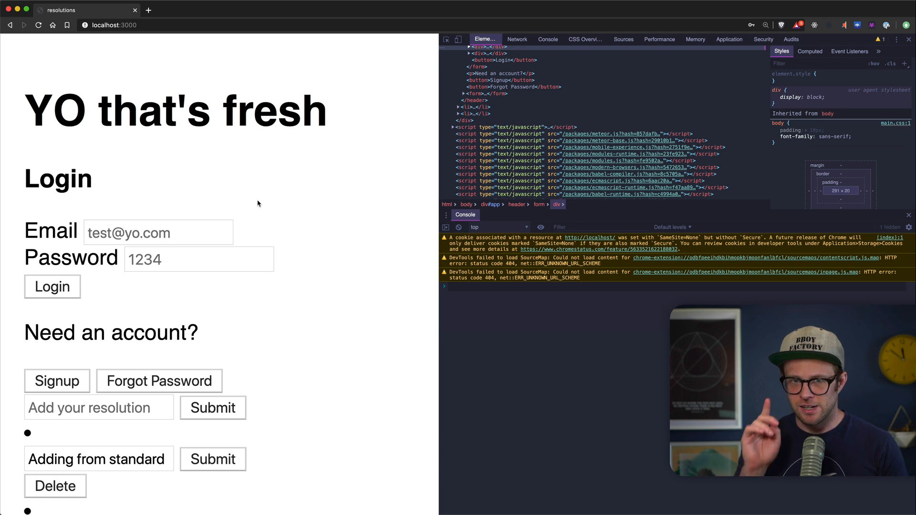
# Log in with a saved credential, get 'User not found', then switch to Signup
pyautogui.click(157, 232)
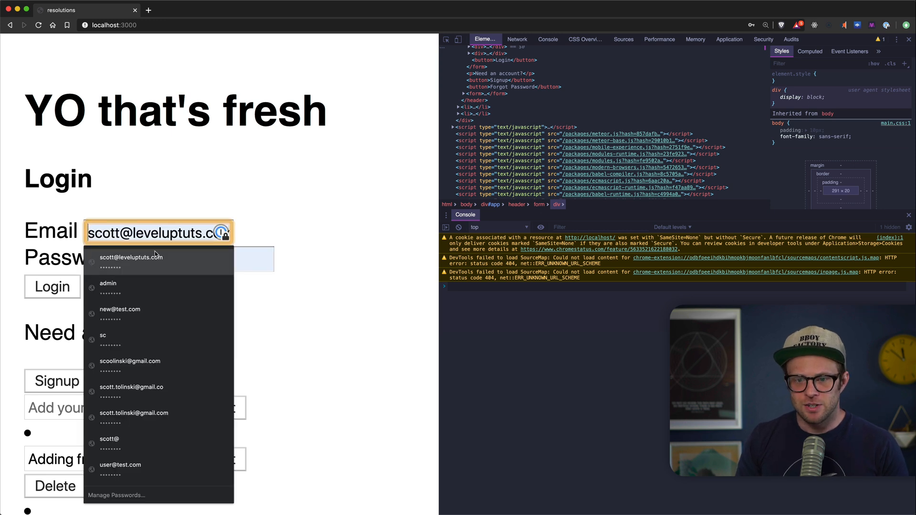
pyautogui.click(158, 262)
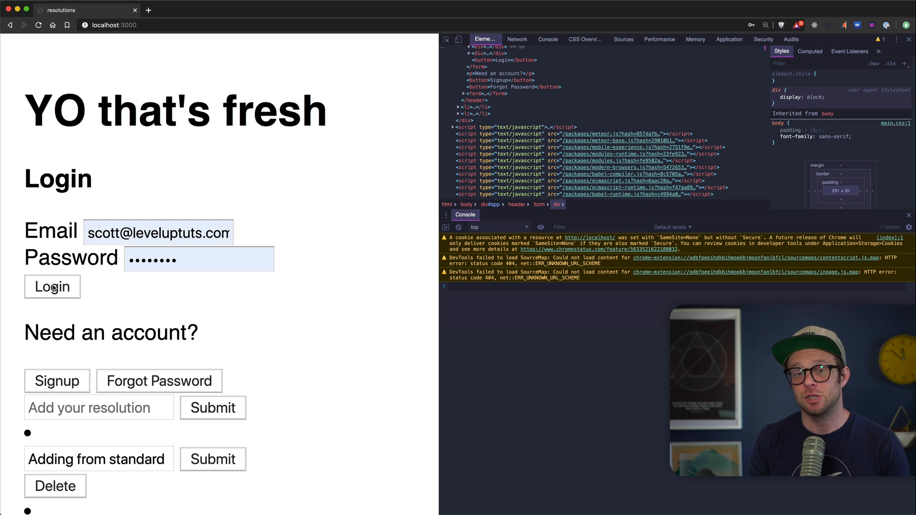
pyautogui.click(51, 287)
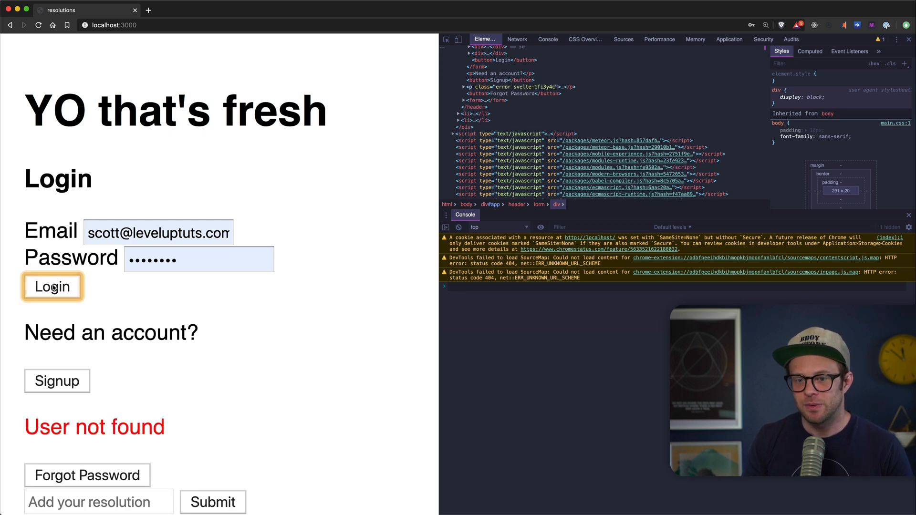
pyautogui.moveTo(127, 297)
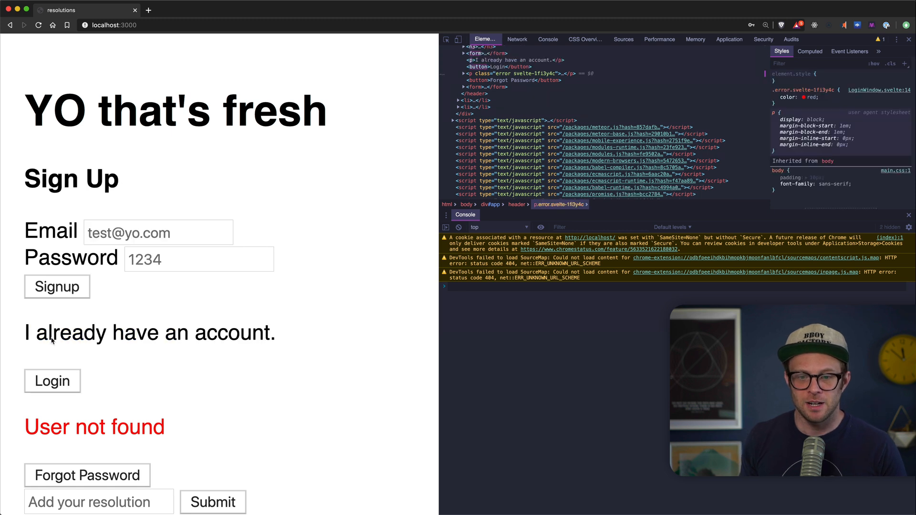
pyautogui.click(56, 287)
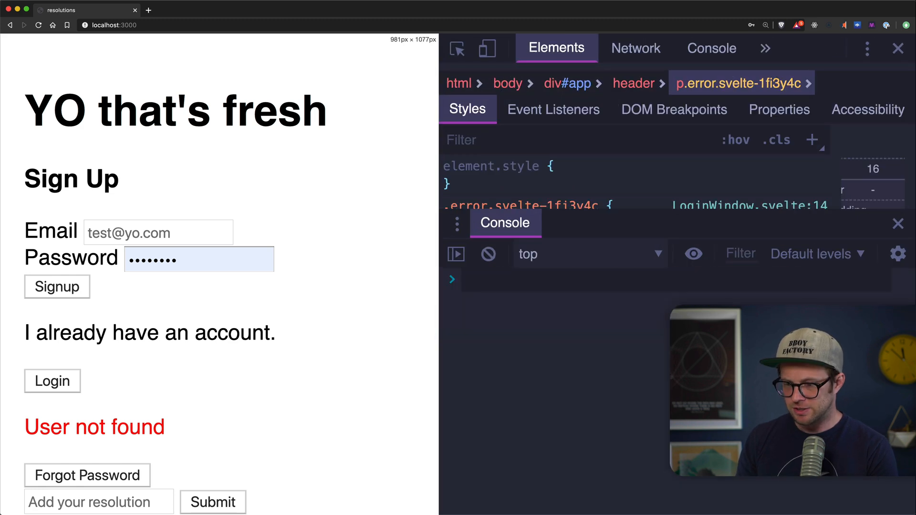
# Run Meteor.userId() in the DevTools console, then return to VS Code
pyautogui.write('Metoer')
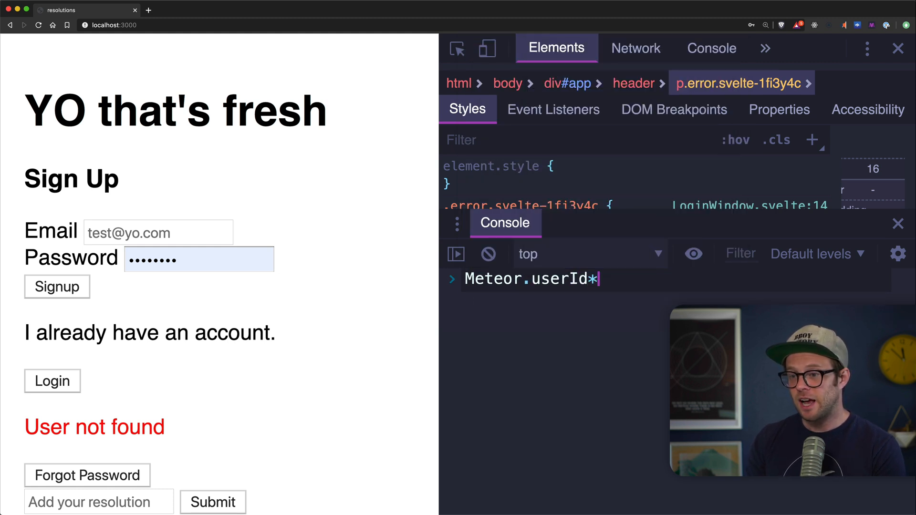
pyautogui.write('()')
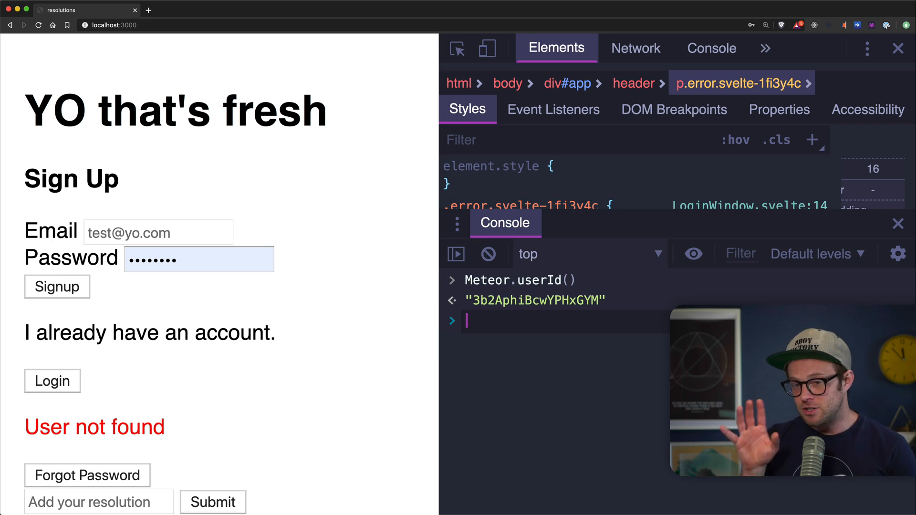
pyautogui.press('cmd+tab')
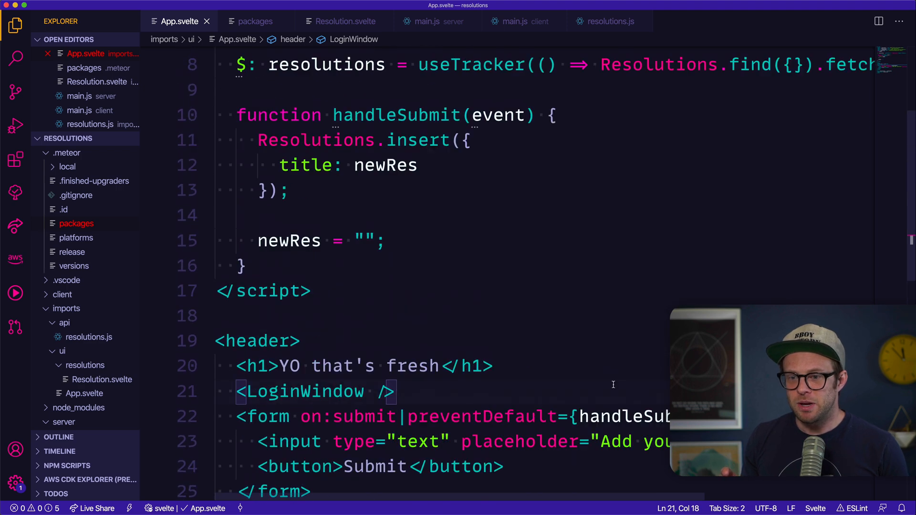
pyautogui.scroll(-3)
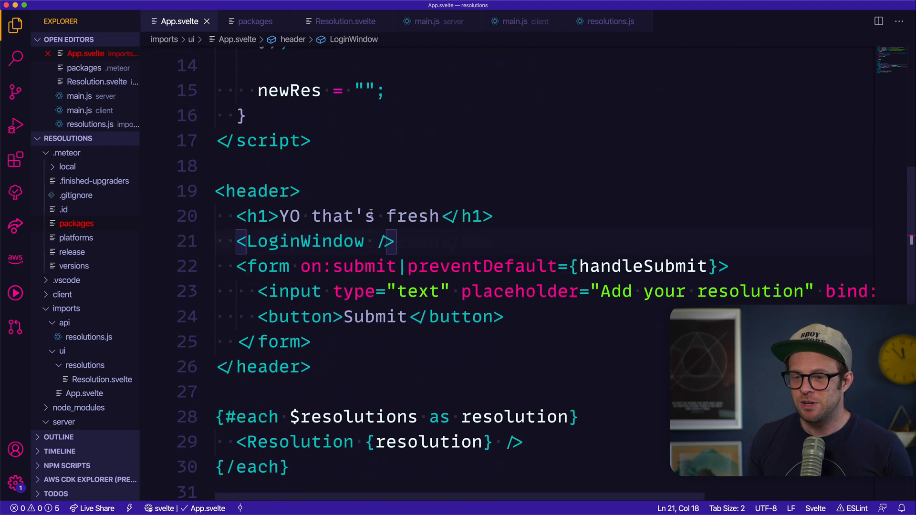
pyautogui.tripleClick(302, 241)
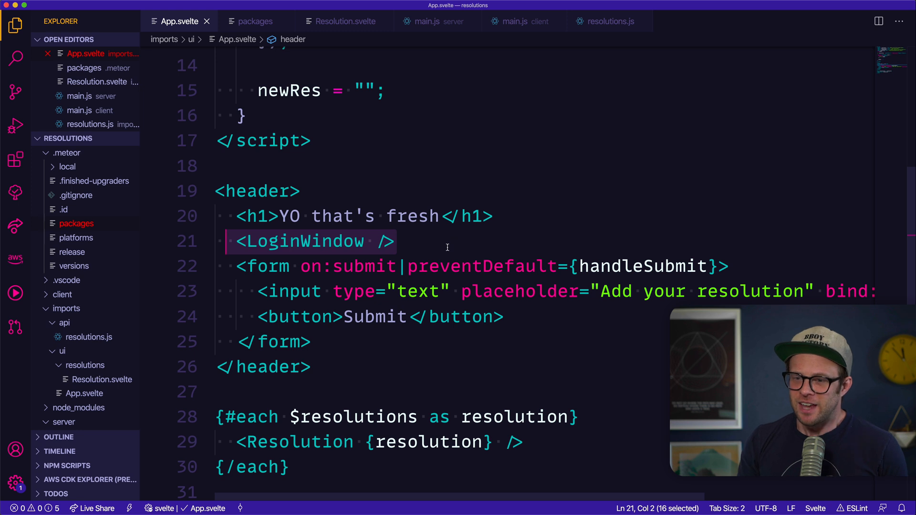
pyautogui.moveTo(406, 253)
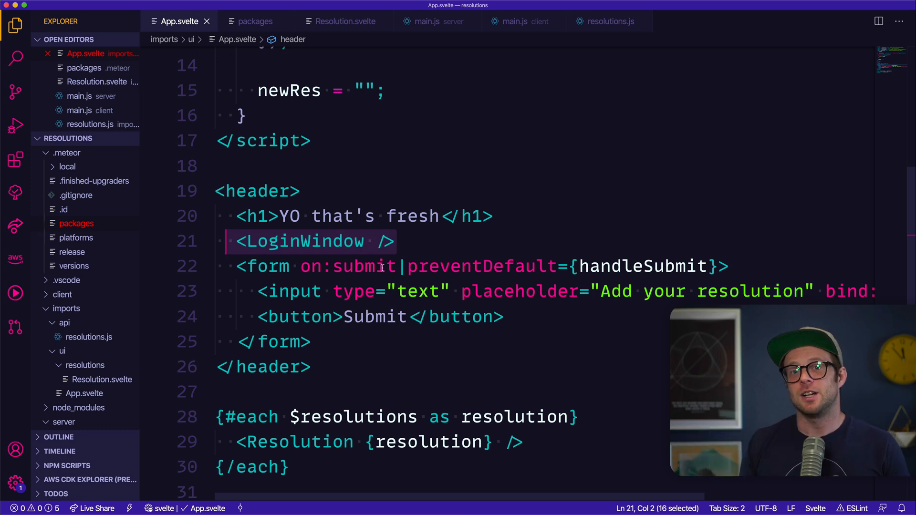
pyautogui.moveTo(397, 385)
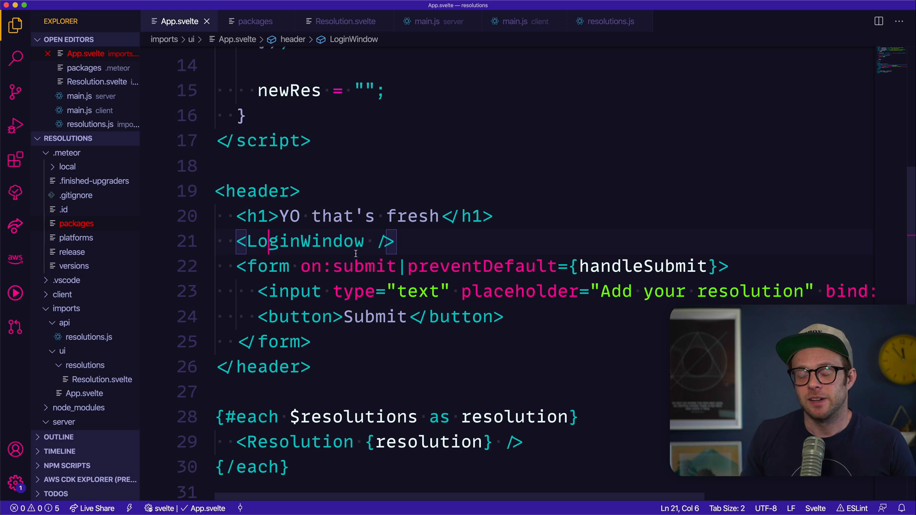
pyautogui.doubleClick(303, 240)
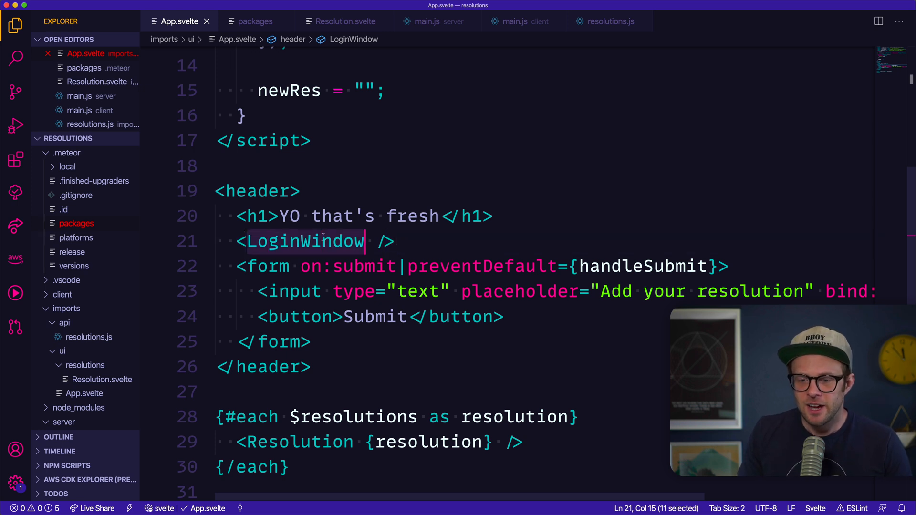